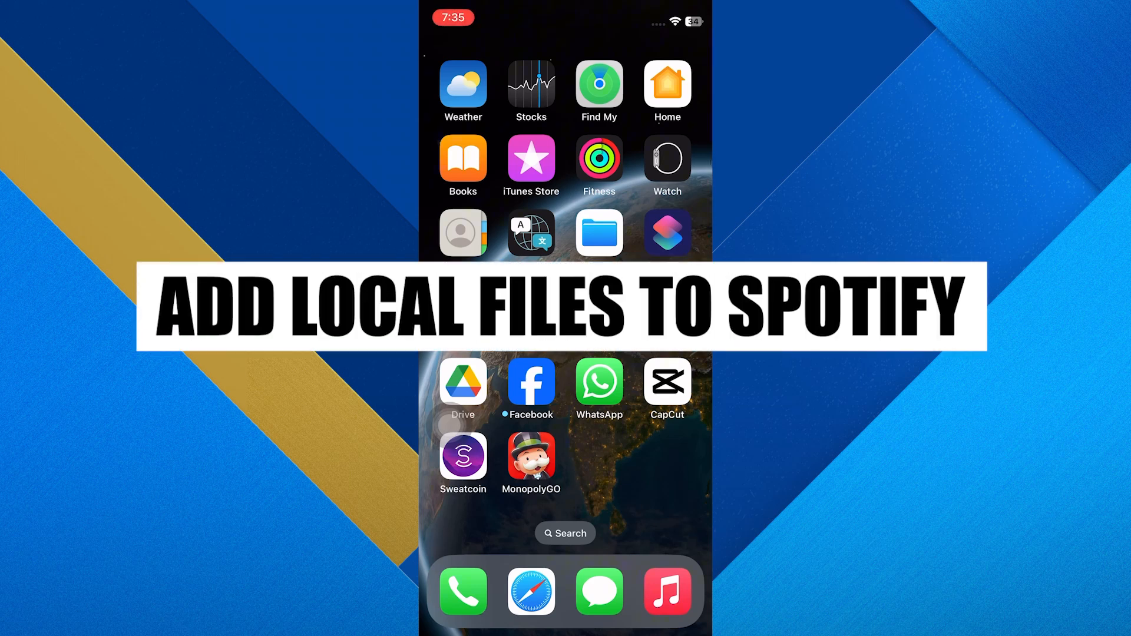
Step: Swipe across the Home Screen to reach the Files app and open it
scroll(left, 3)
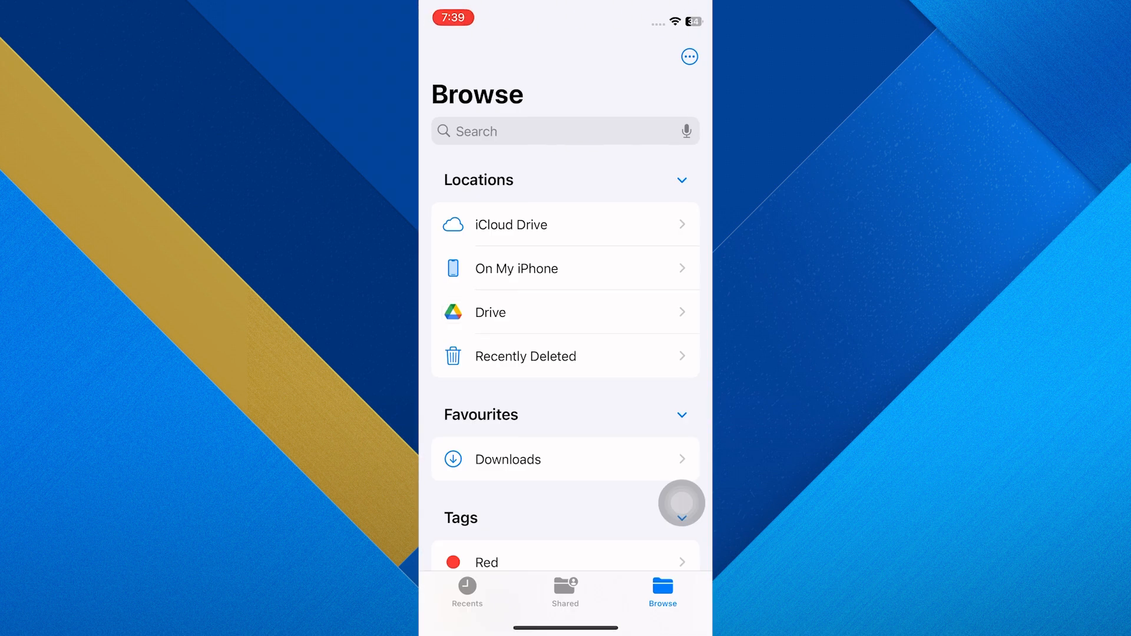
Step: Scroll through the Files Browse locations and tags, then return to Spotify's Home Screen page
scroll(down, 3)
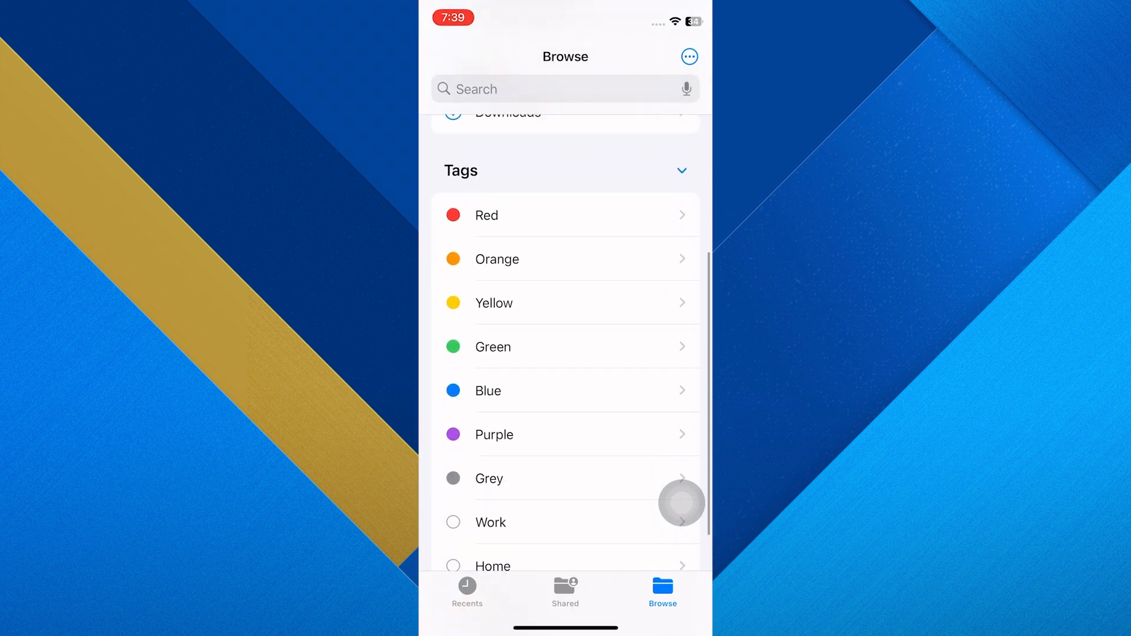
scroll(down, 3)
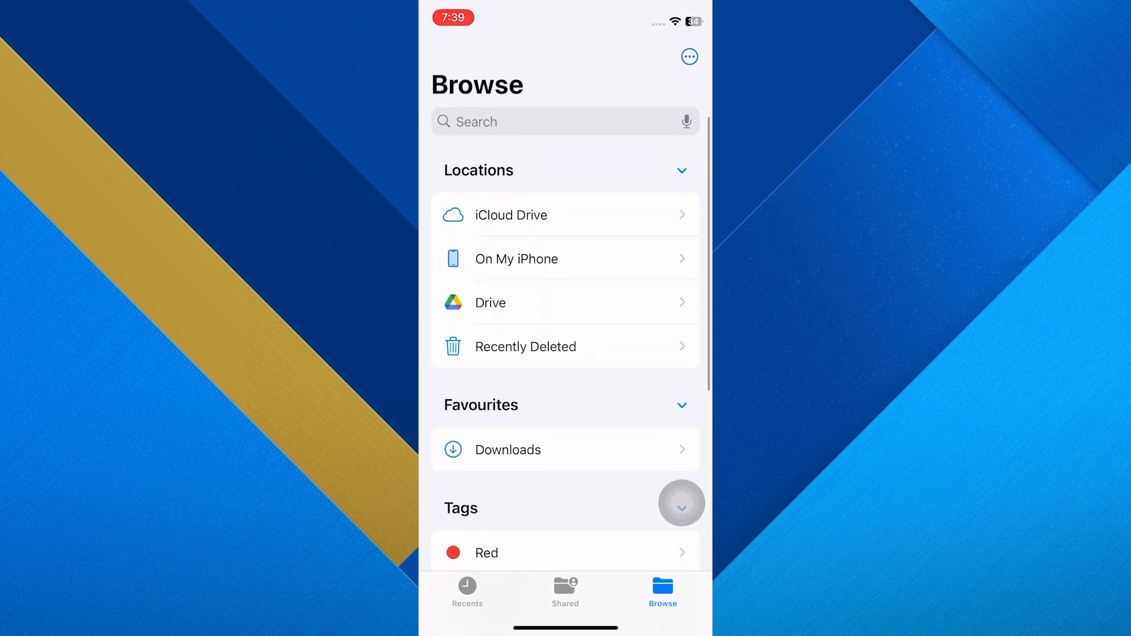
click(508, 450)
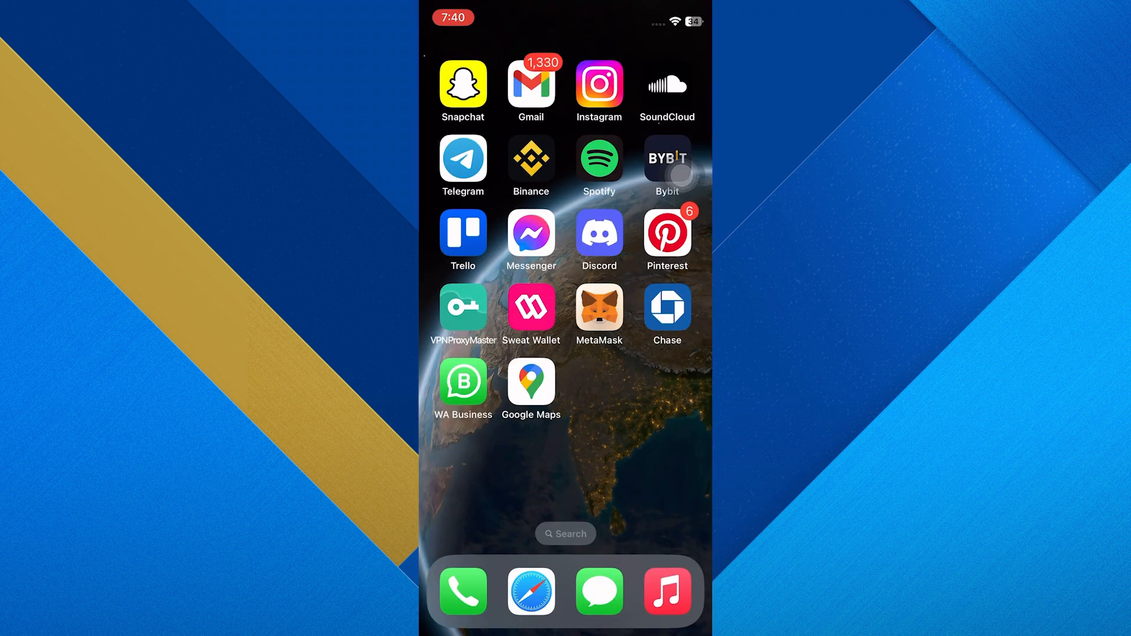
Step: Launch Spotify and reach Settings and privacy > Local Files to enable 'Show audio files from this device'
click(598, 160)
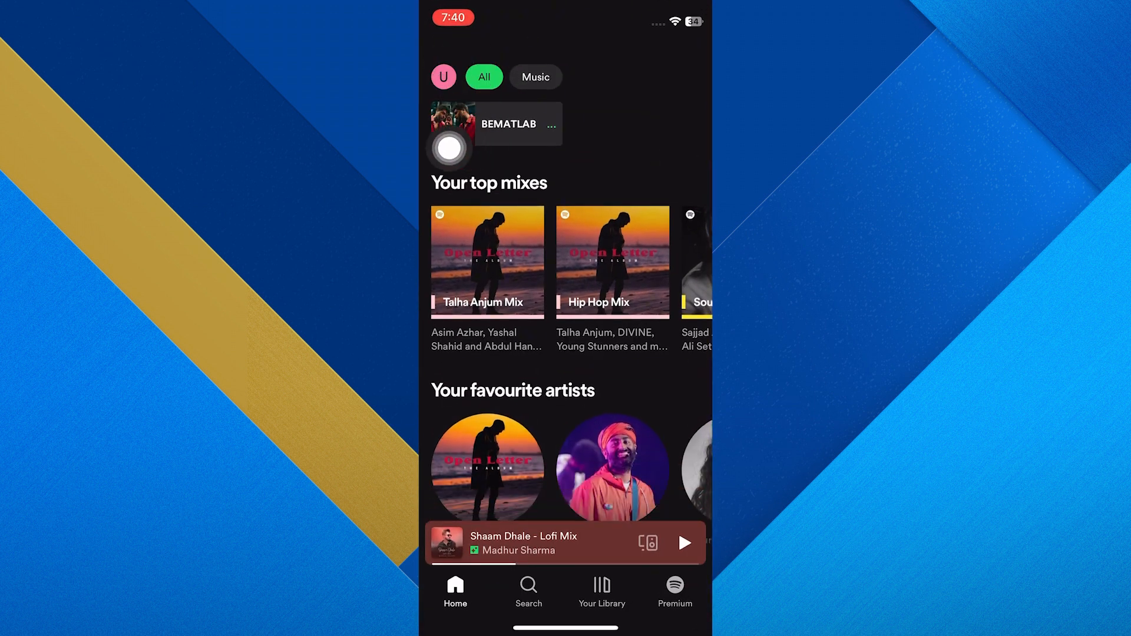
click(444, 77)
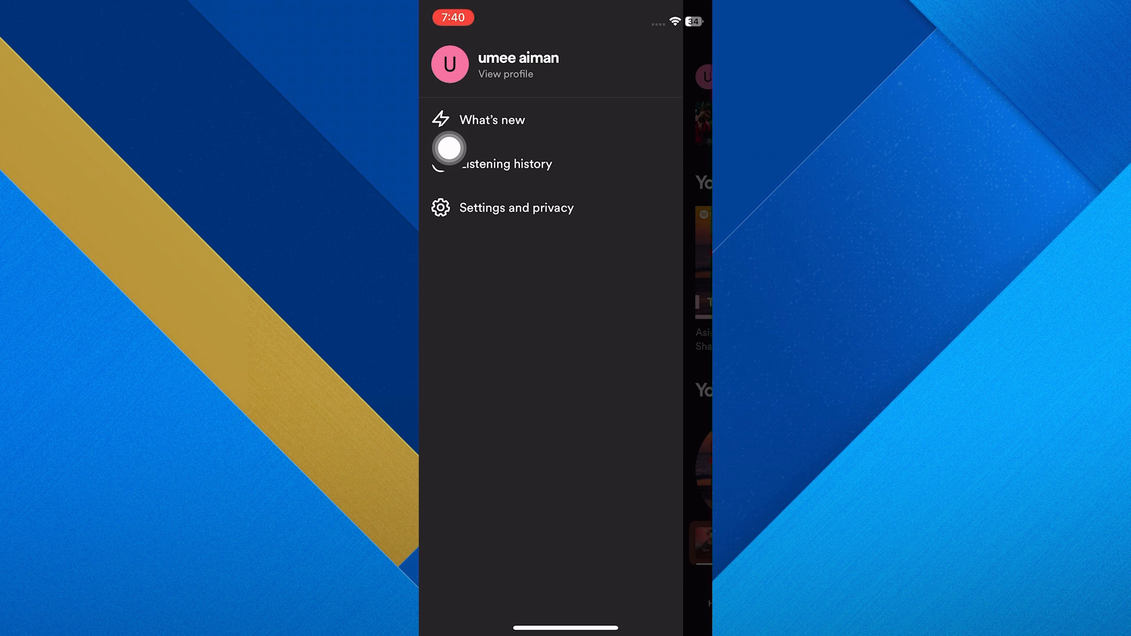
click(517, 208)
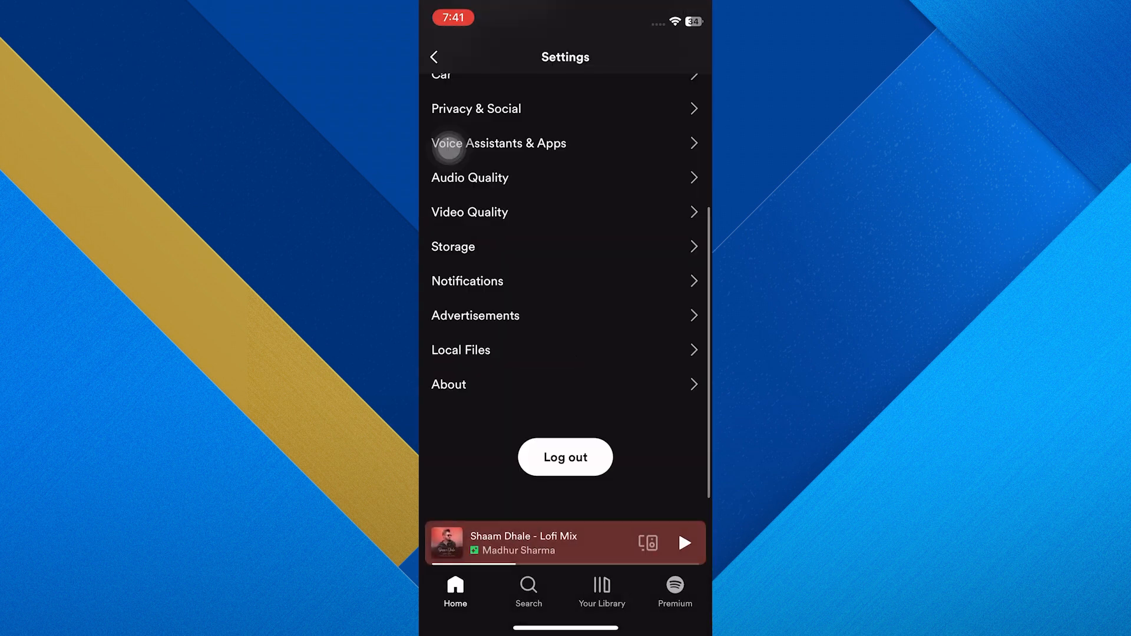
click(459, 350)
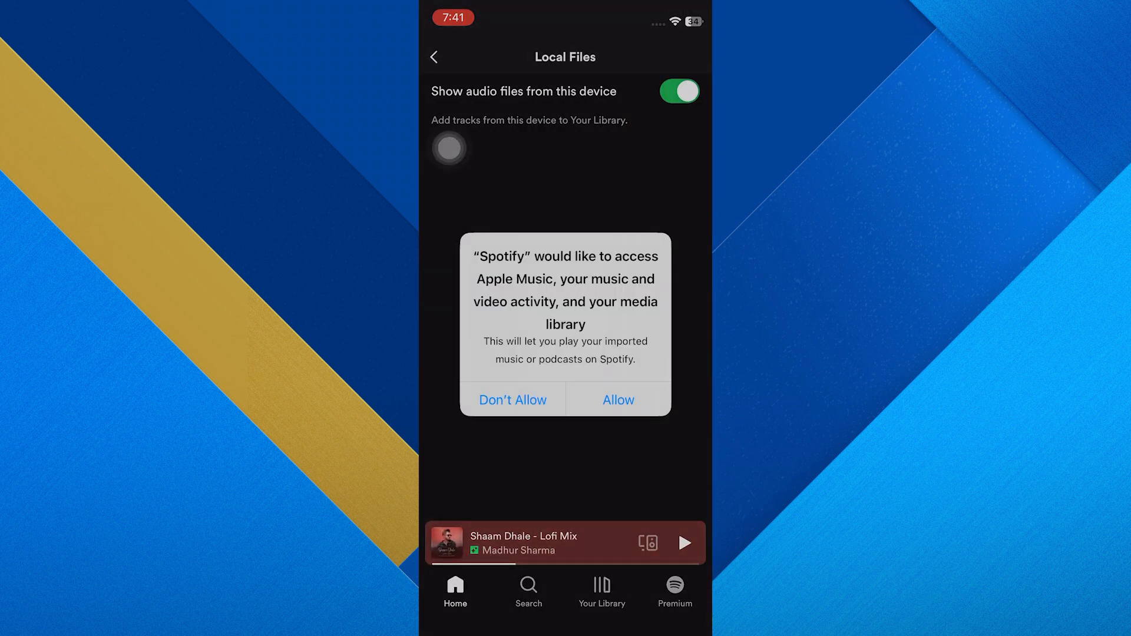
Step: Allow Spotify media library access and go back to the main Settings list
click(617, 400)
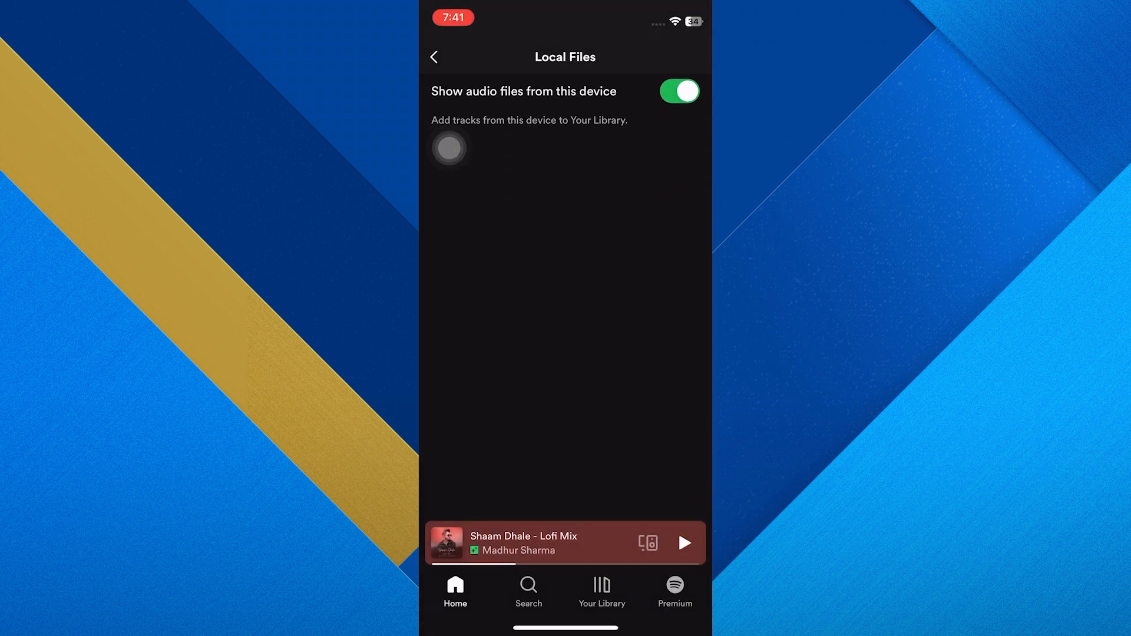
click(434, 58)
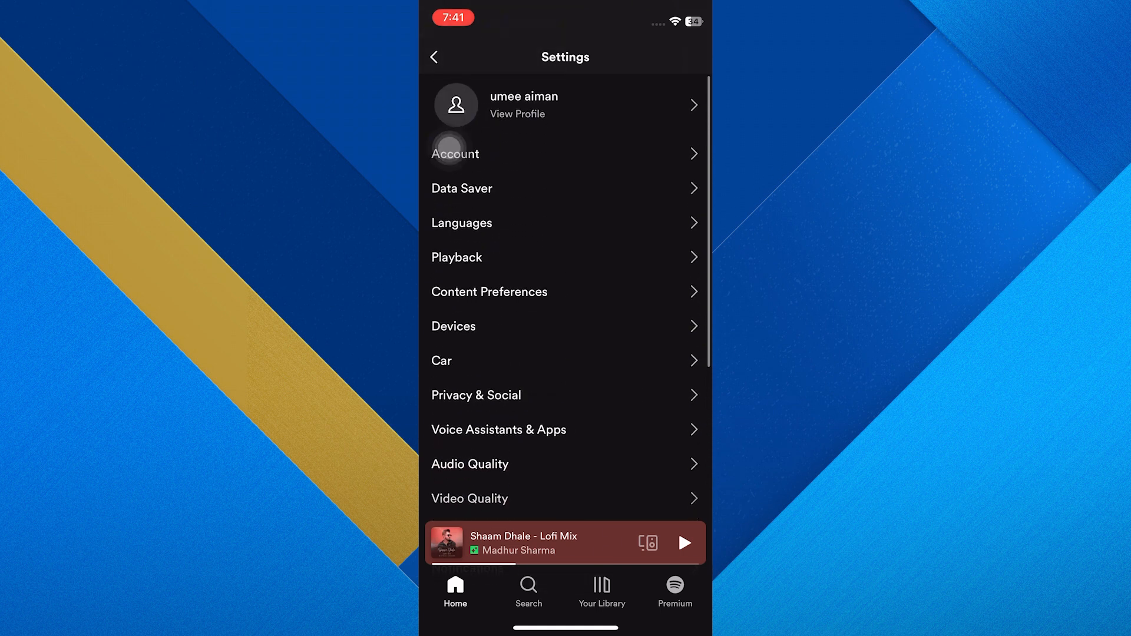
Step: Open Your Library and scroll through playlists and artists looking for Local Files
click(600, 591)
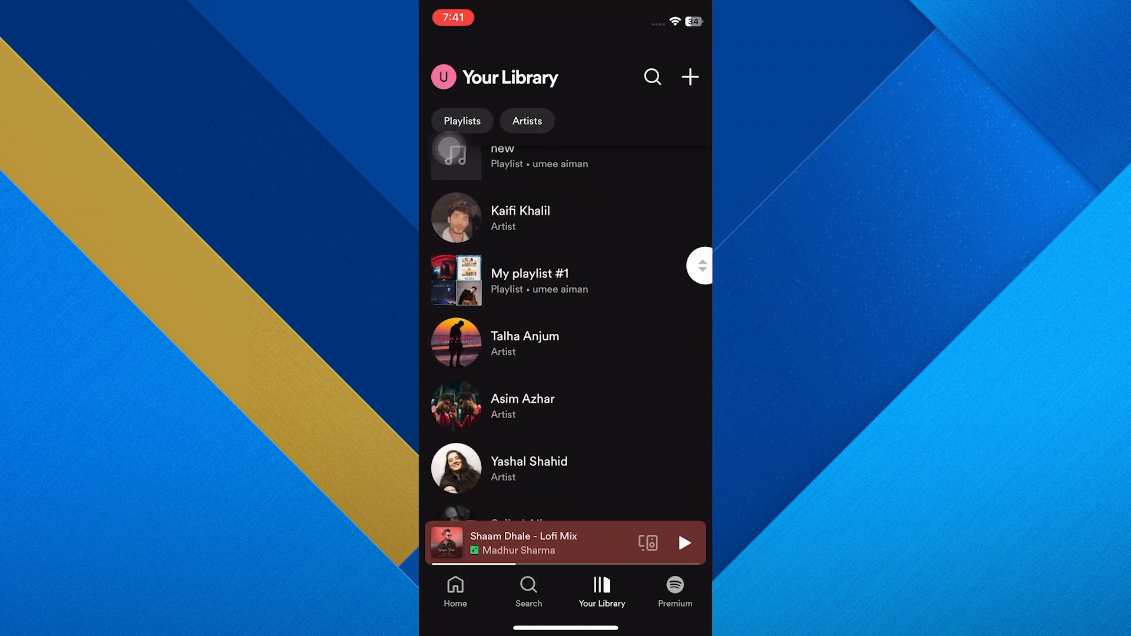
scroll(down, 3)
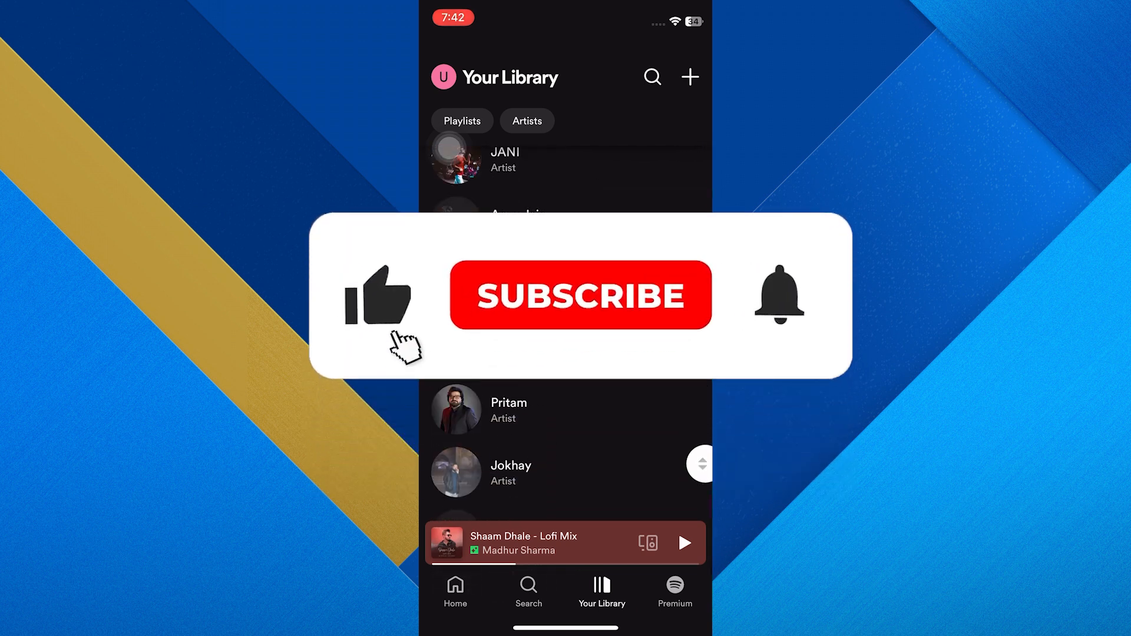
click(578, 295)
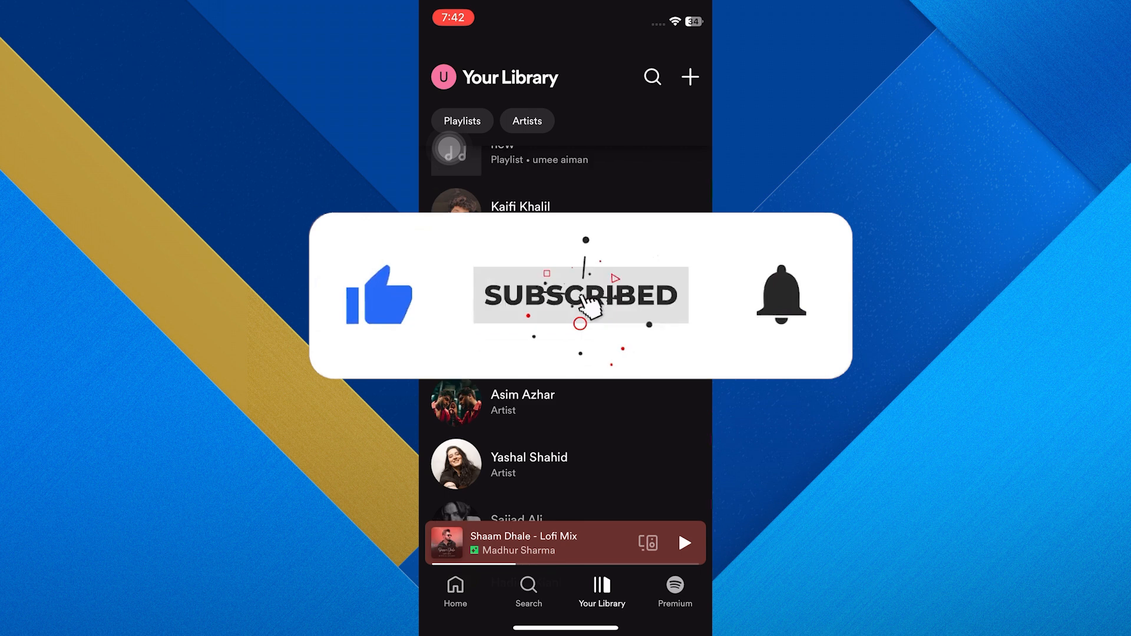